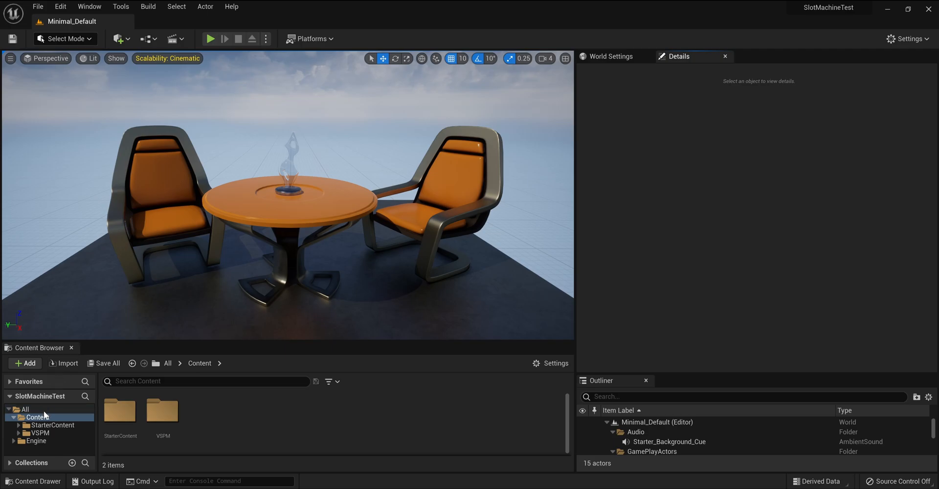
{"action": "mouse_move", "coordinate": [37, 433]}
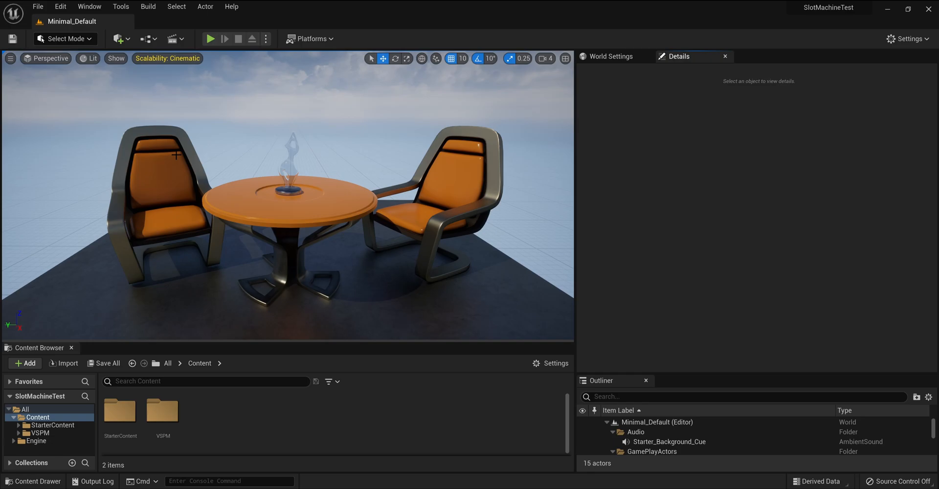
Step: Create a new untitled level from the Basic template via File > New Level
{"action": "left_click", "coordinate": [38, 7]}
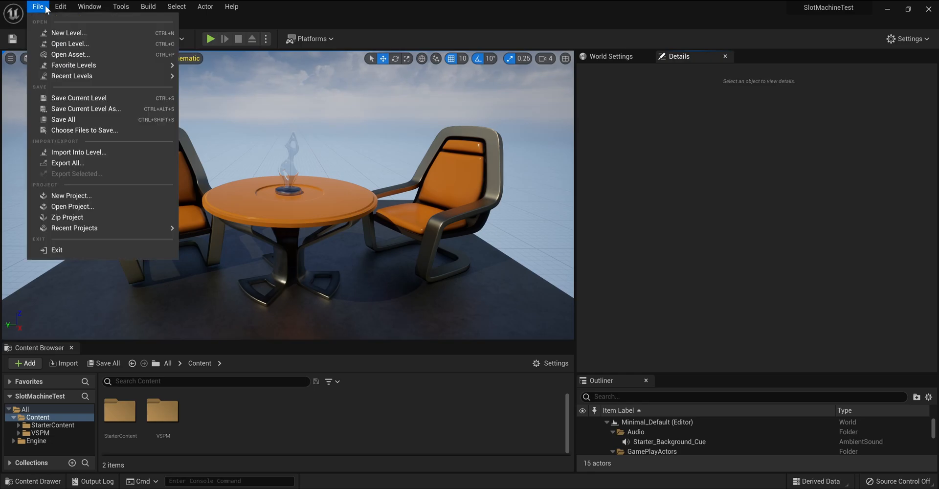
{"action": "left_click", "coordinate": [70, 33]}
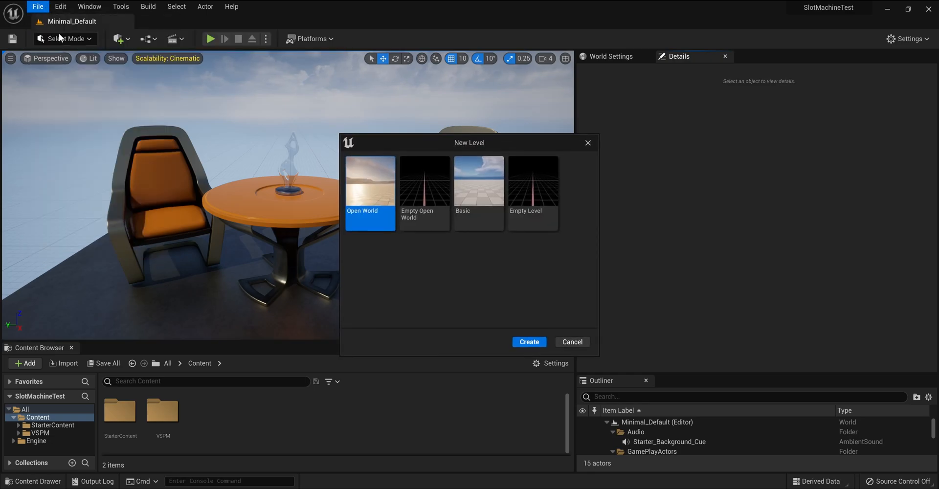
{"action": "left_click", "coordinate": [479, 181]}
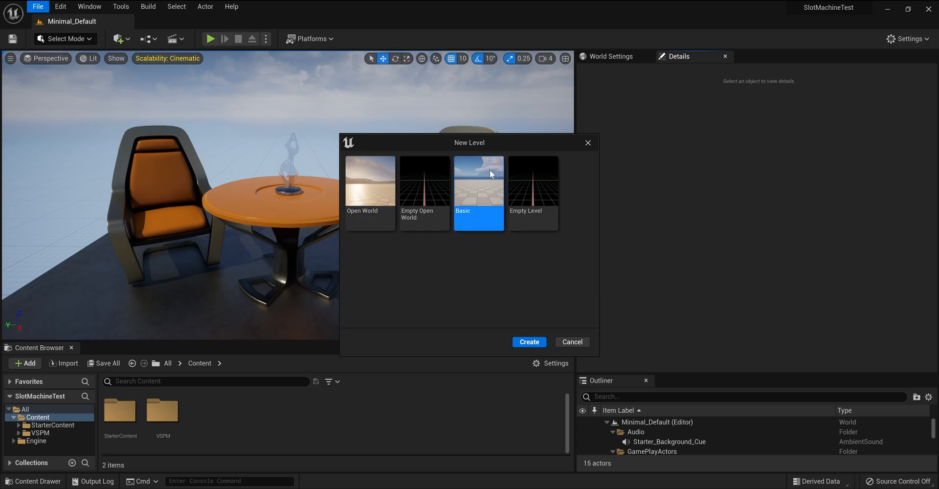
{"action": "left_click", "coordinate": [529, 342]}
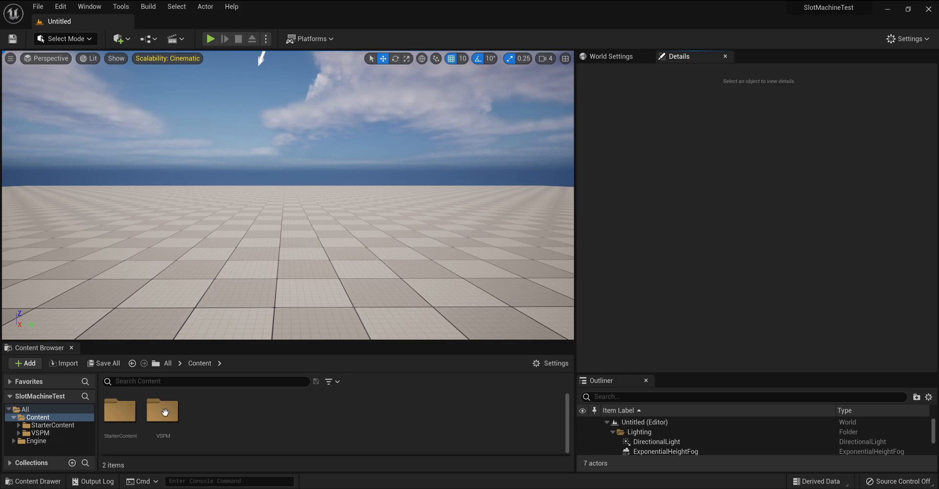
Step: Drag BP_SlotMachine from the VSPM Blueprints folder into the centre of the level
{"action": "double_click", "coordinate": [163, 412]}
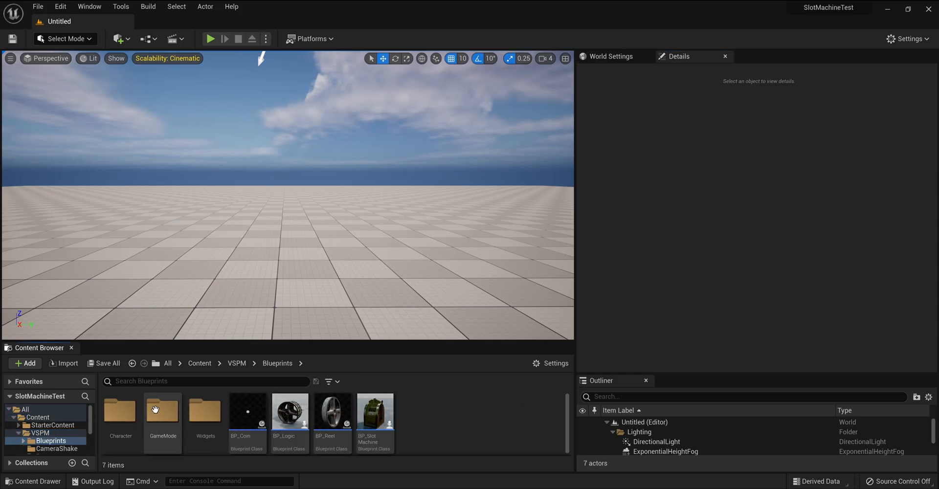
{"action": "mouse_move", "coordinate": [381, 420]}
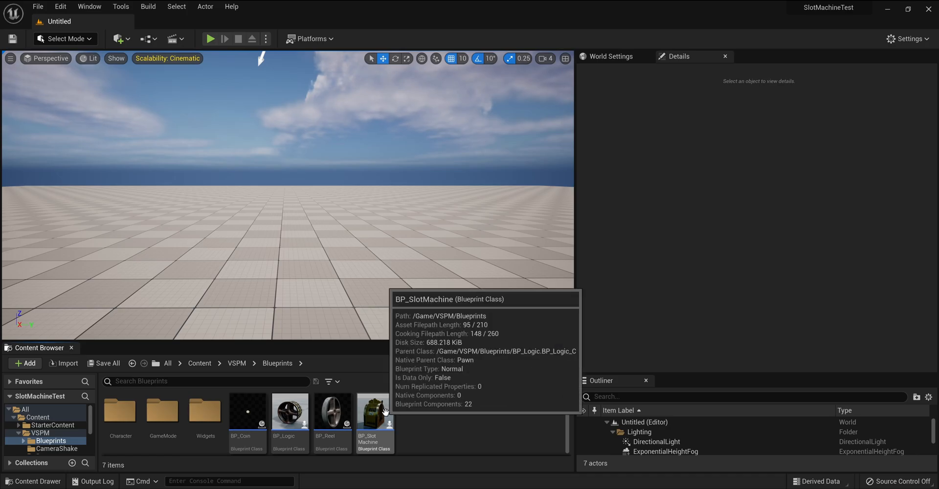
{"action": "left_click", "coordinate": [374, 413]}
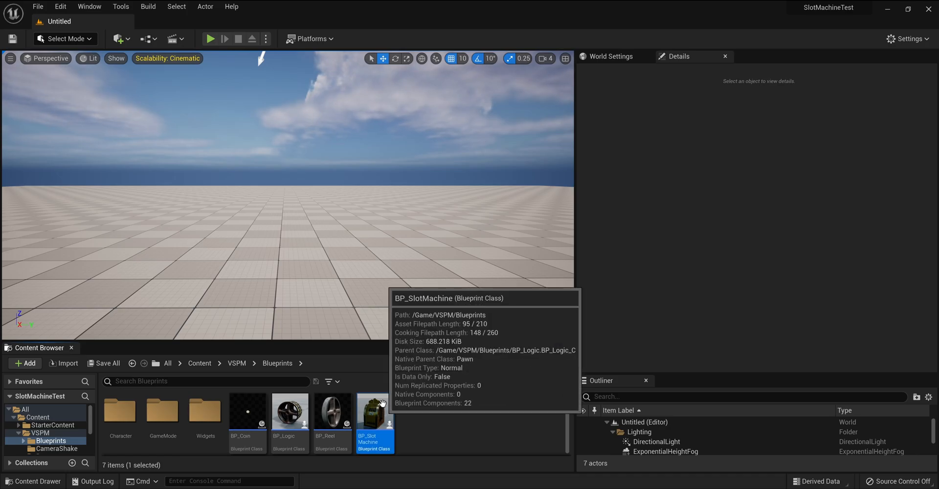
{"action": "left_click_drag", "start_coordinate": [374, 413], "coordinate": [336, 275]}
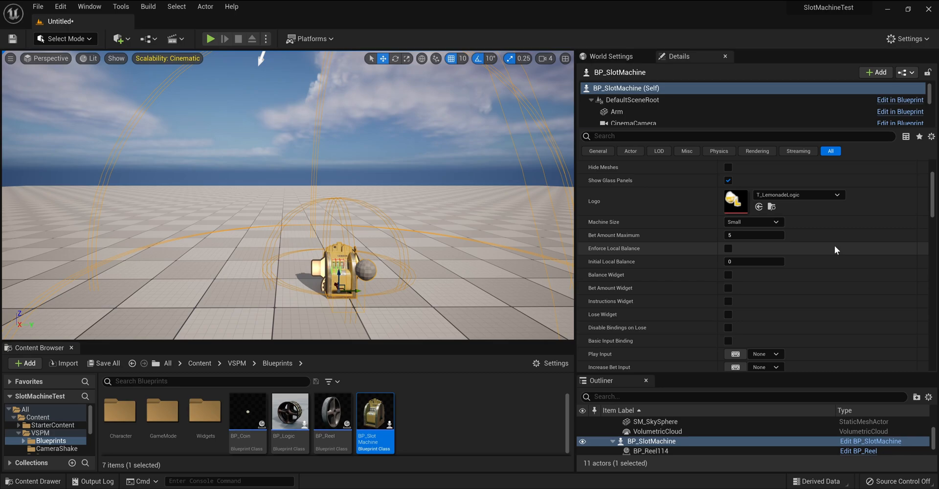
{"action": "mouse_move", "coordinate": [729, 251]}
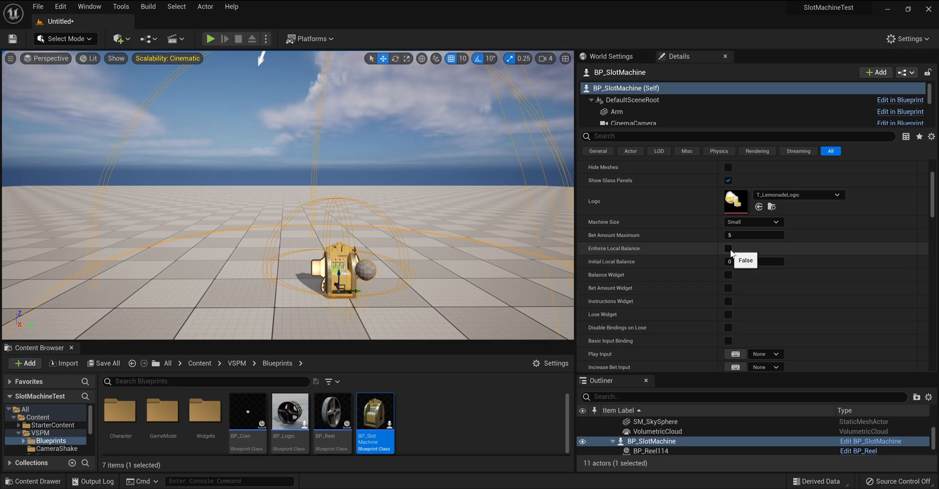
Step: Enforce an initial local balance of 20, enable Balance and Lose widgets, and Disable Bindings on Lose
{"action": "left_click", "coordinate": [727, 248]}
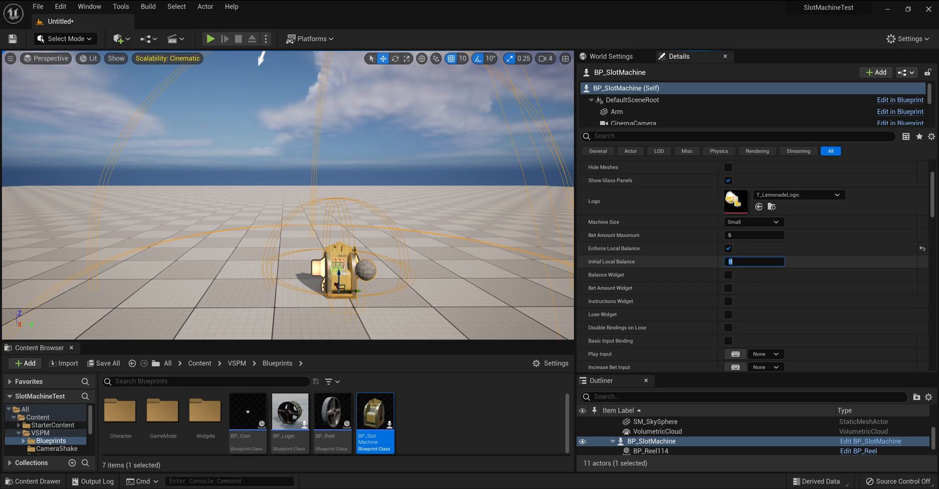
{"action": "type", "text": "20"}
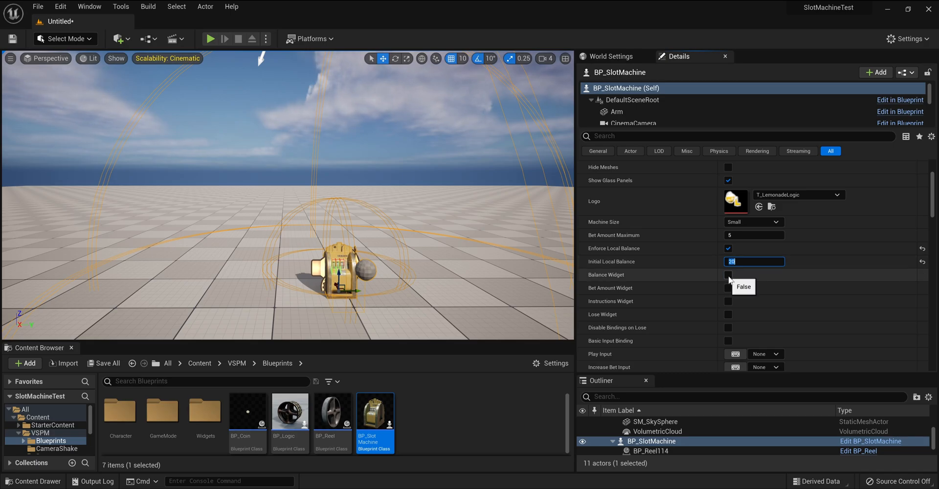
{"action": "left_click", "coordinate": [727, 274]}
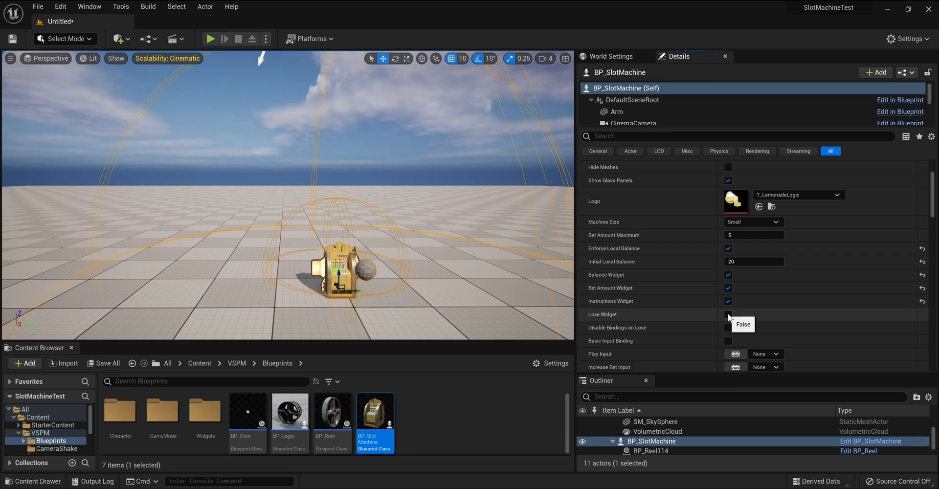
{"action": "left_click", "coordinate": [727, 314]}
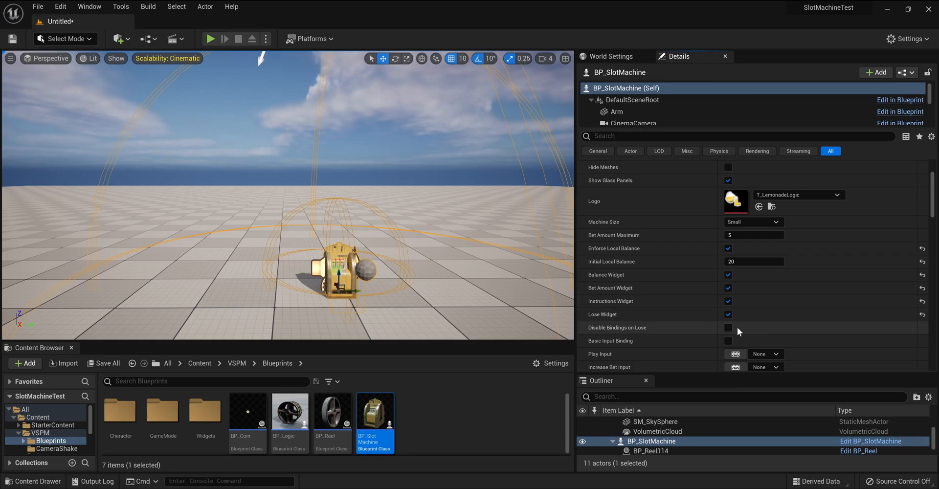
{"action": "left_click", "coordinate": [727, 328]}
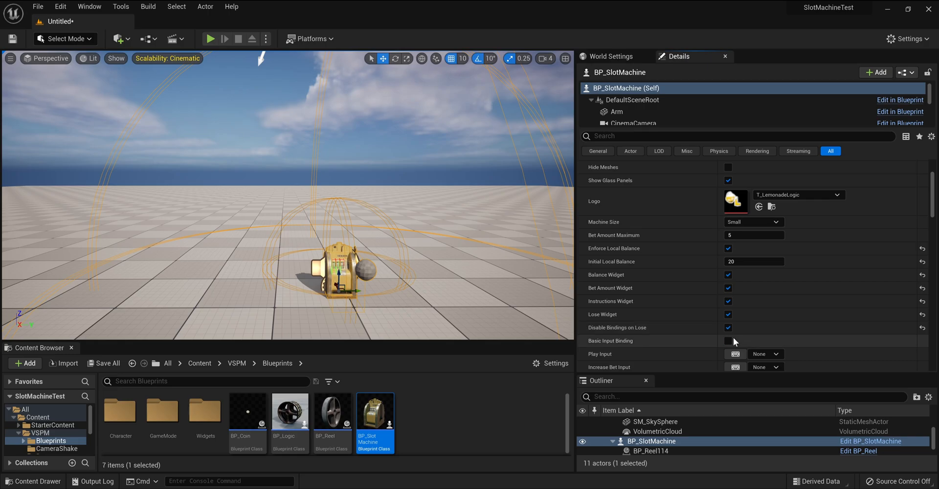
{"action": "scroll", "scroll_direction": "down", "scroll_amount": 3}
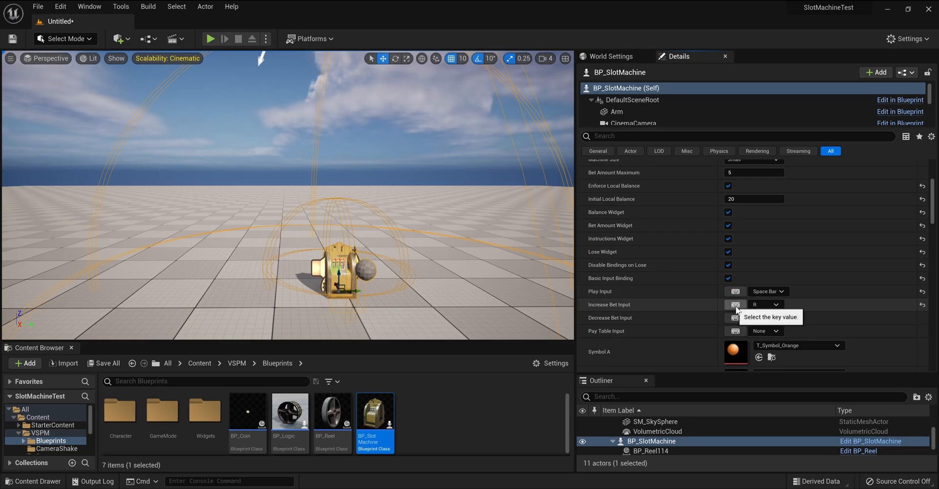
{"action": "mouse_move", "coordinate": [741, 321]}
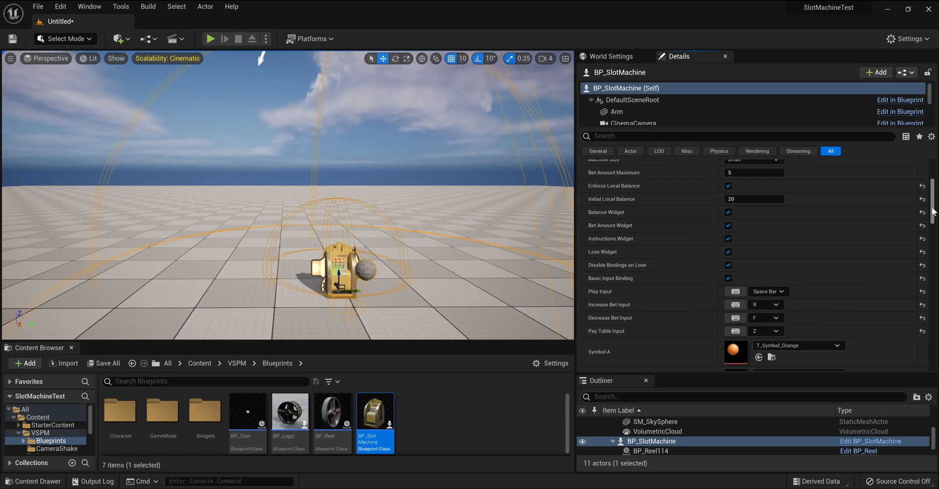
Step: Set the Pawn's Auto Possess Player to Player 0 and start Play in Editor
{"action": "scroll", "scroll_direction": "down", "scroll_amount": 3}
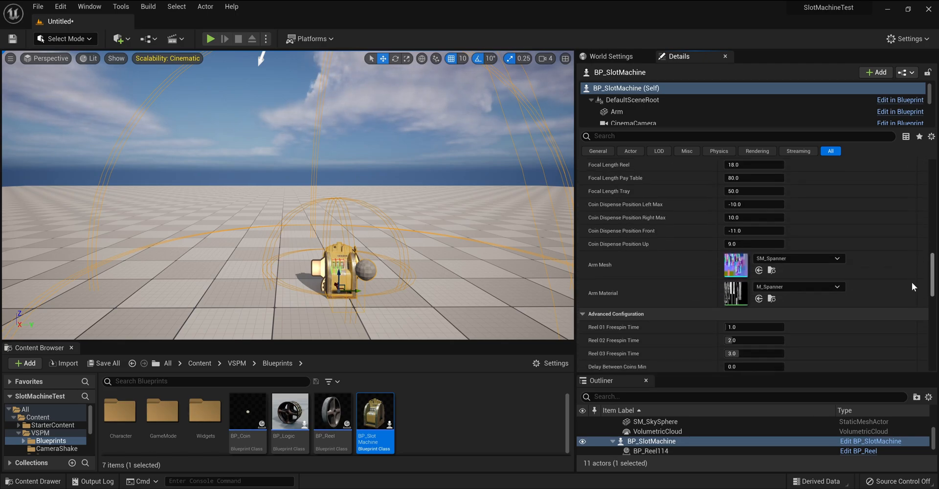
{"action": "scroll", "scroll_direction": "down", "scroll_amount": 3}
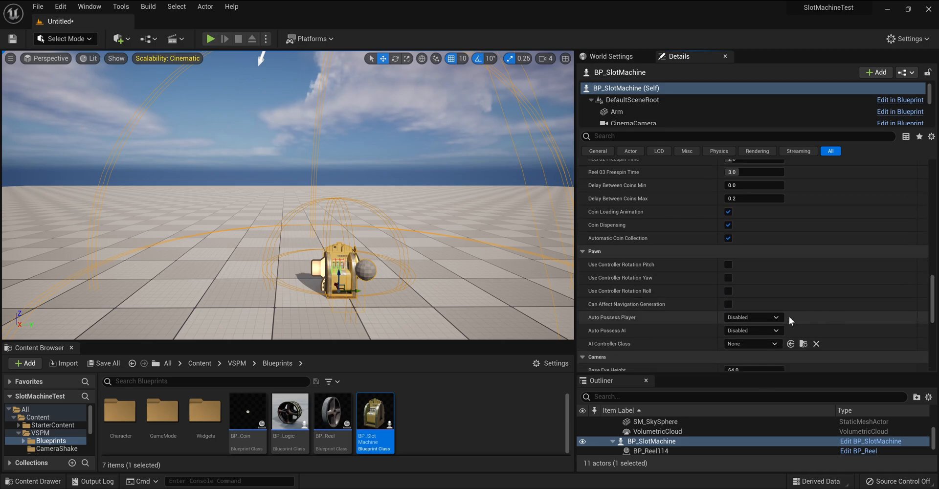
{"action": "left_click", "coordinate": [753, 318]}
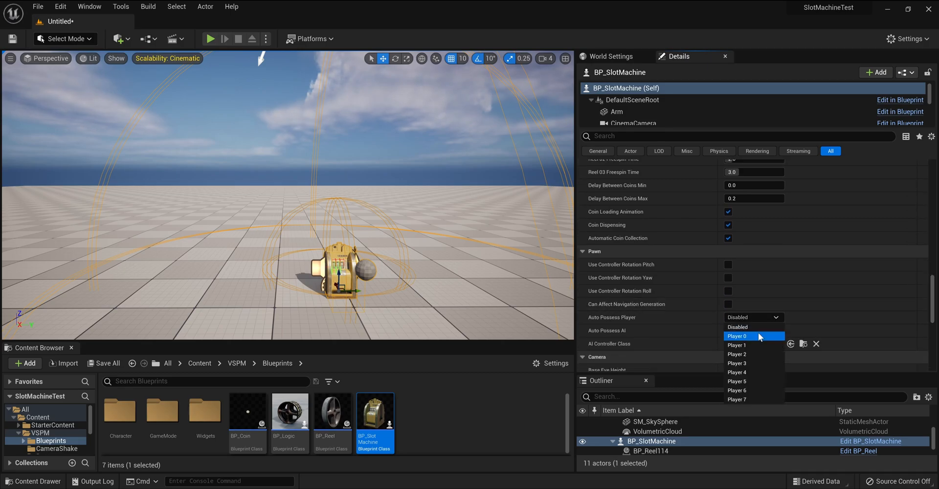
{"action": "left_click", "coordinate": [737, 336]}
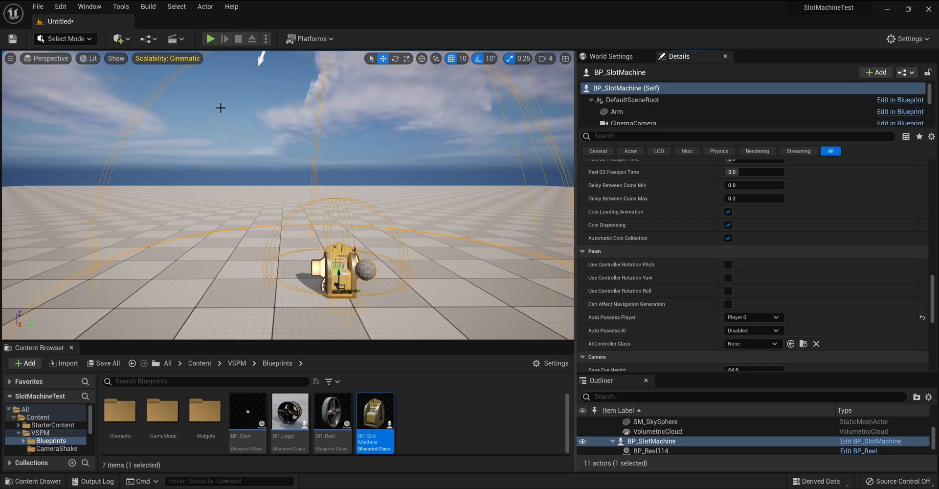
{"action": "left_click", "coordinate": [212, 38]}
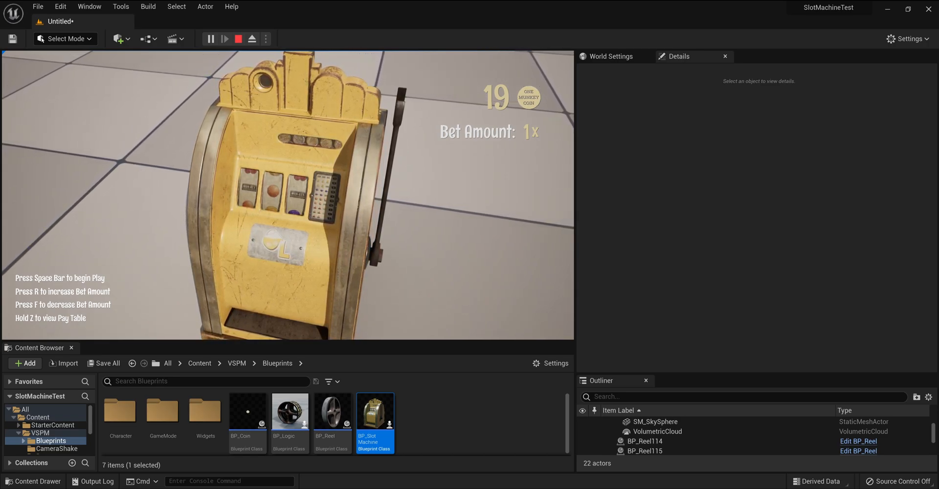
Step: Test the slot machine by raising the bet with R, lowering it with F, then raising it again
{"action": "key", "text": "R"}
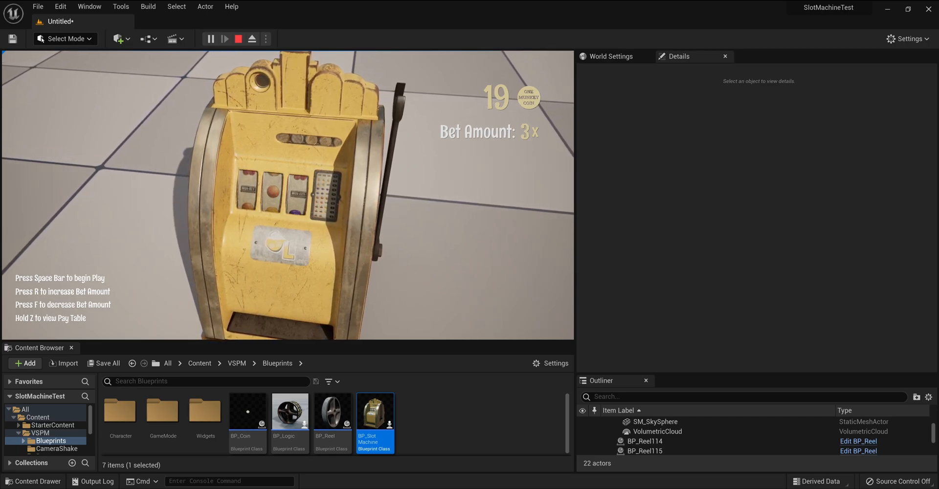
{"action": "key", "text": "F"}
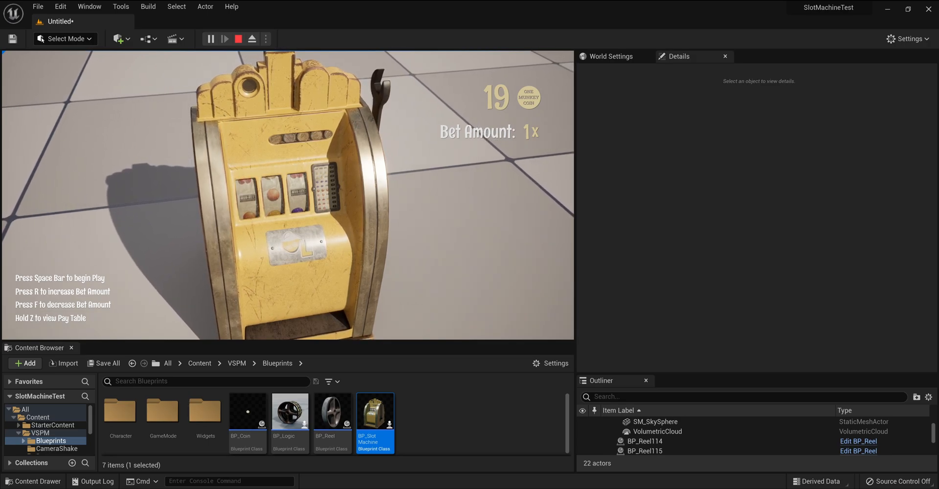
{"action": "key", "text": "r"}
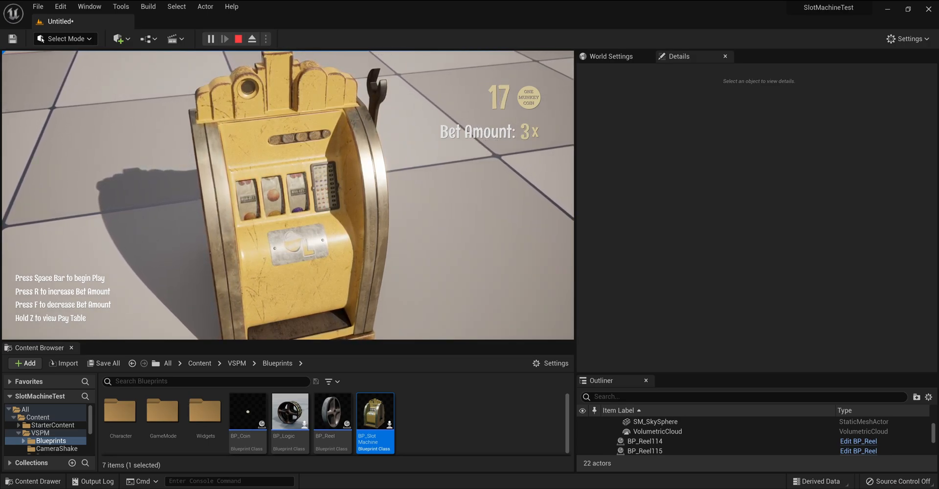